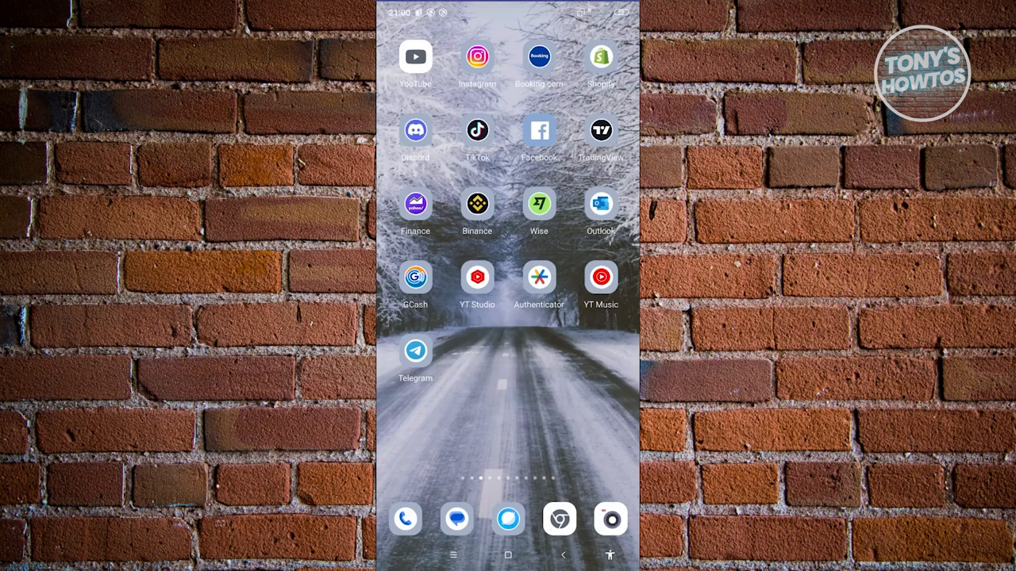
Launch Binance and go to Wallets to see the Spot wallet's zero balances
{"action": "left_click", "coordinate": [477, 204]}
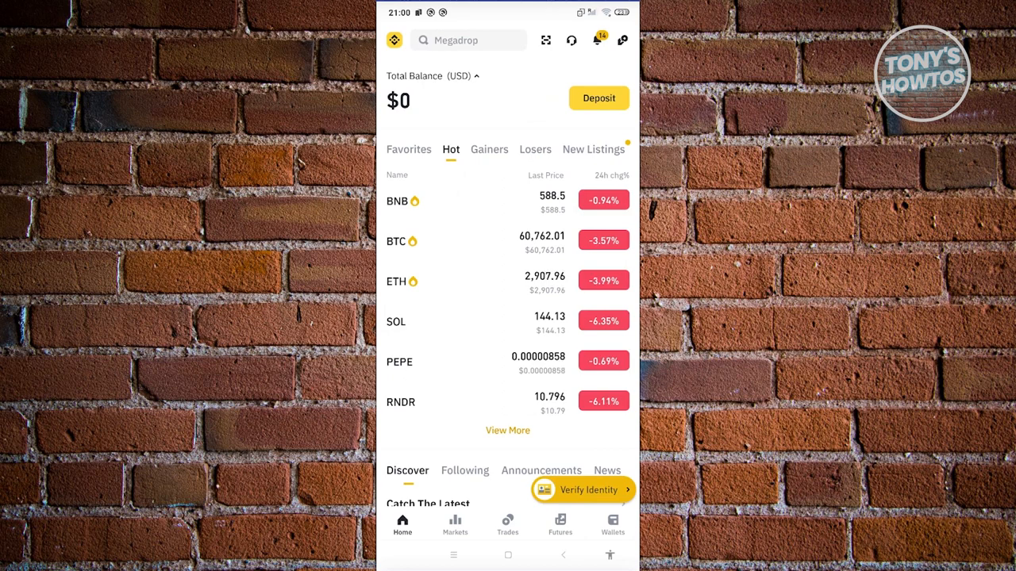
{"action": "left_click", "coordinate": [612, 527]}
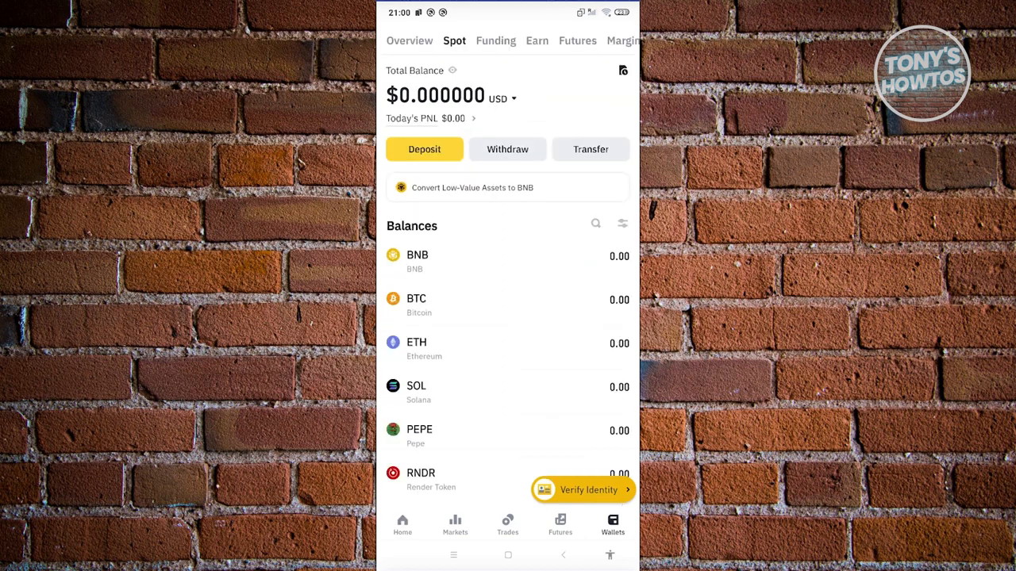
{"action": "left_click", "coordinate": [409, 40]}
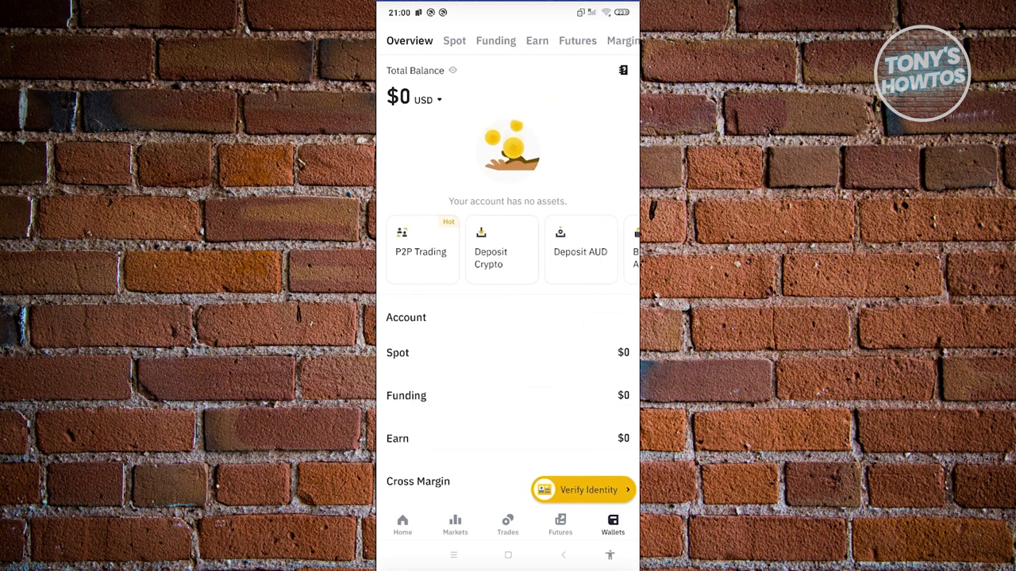
{"action": "left_click", "coordinate": [454, 40]}
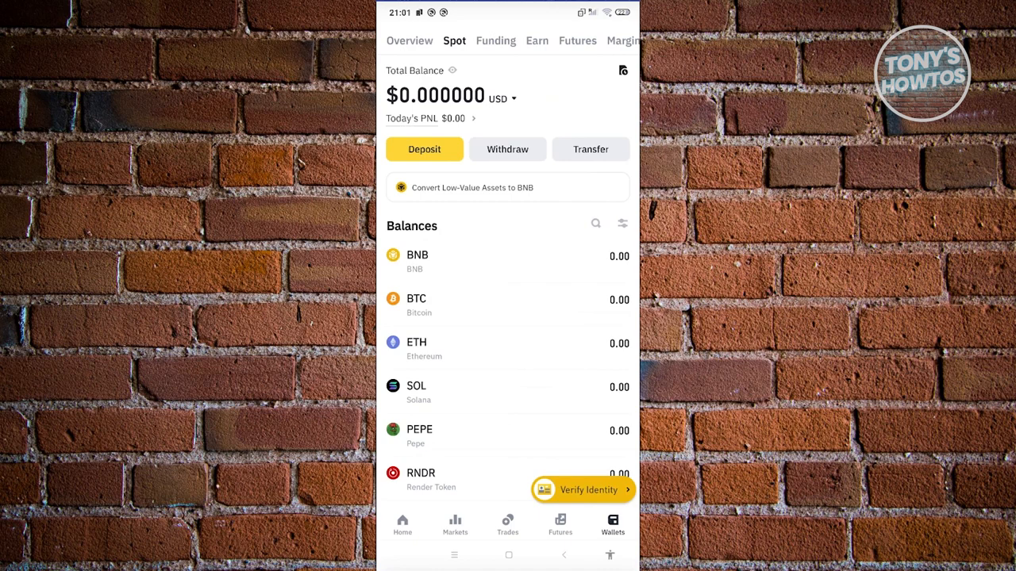
Open the Spot wallet's deposit history and switch to the Cash deposits view
{"action": "left_click", "coordinate": [623, 70]}
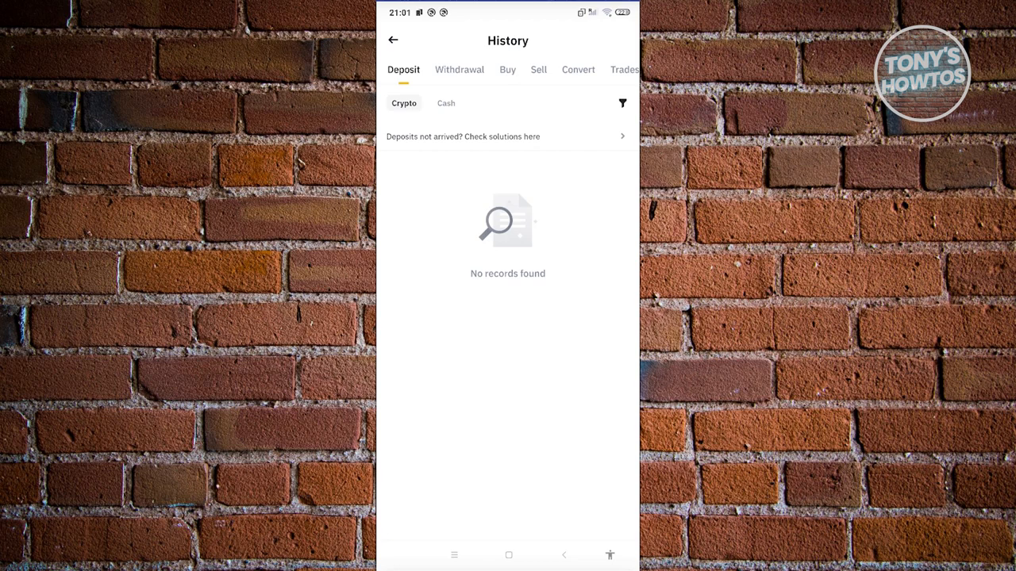
{"action": "left_click", "coordinate": [446, 103]}
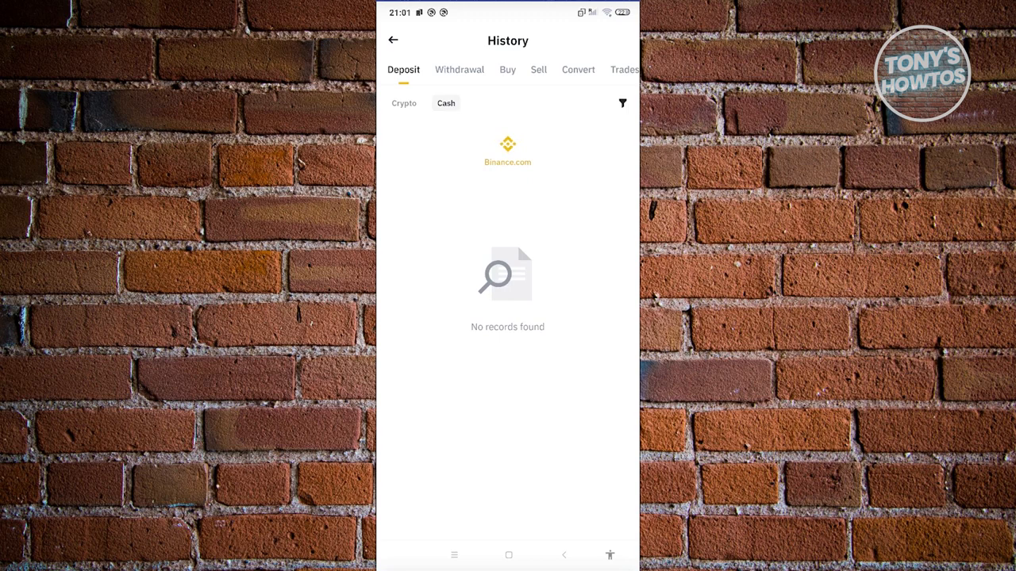